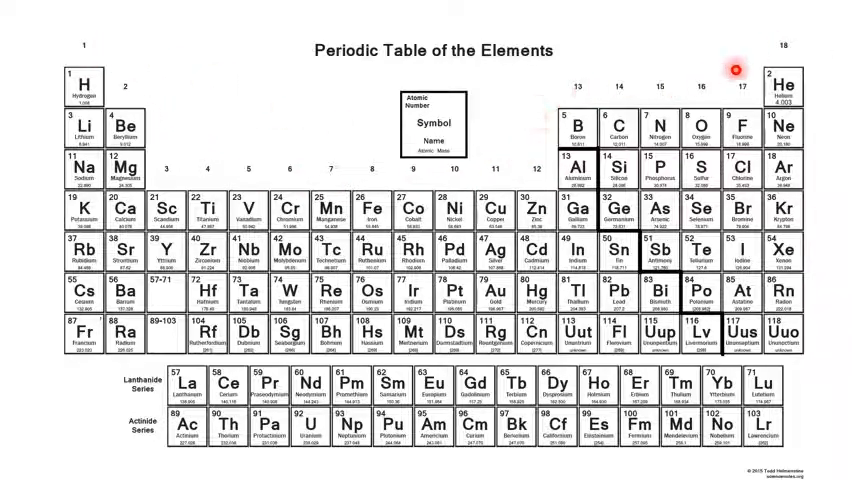
{"action": "mouse_move", "coordinate": [232, 91]}
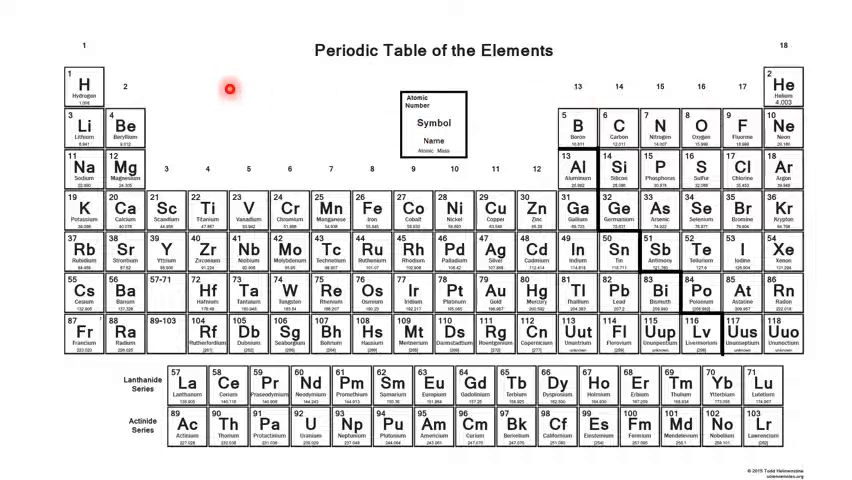
{"action": "mouse_move", "coordinate": [687, 74]}
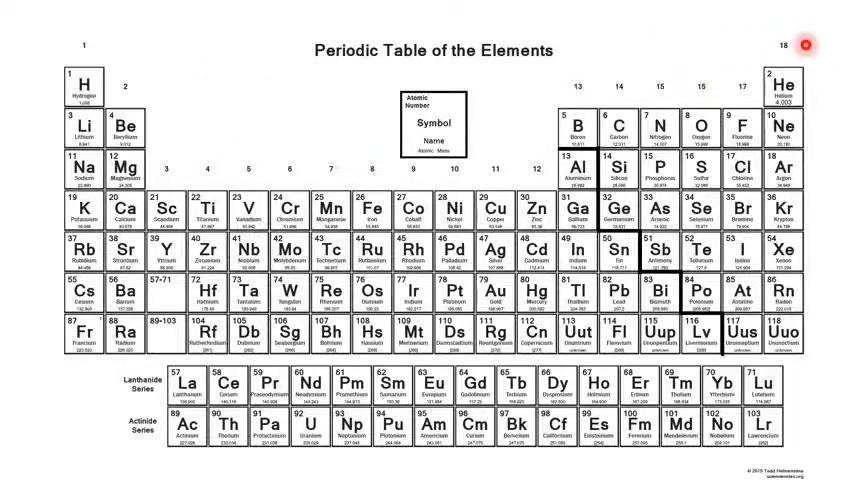
{"action": "mouse_move", "coordinate": [650, 45]}
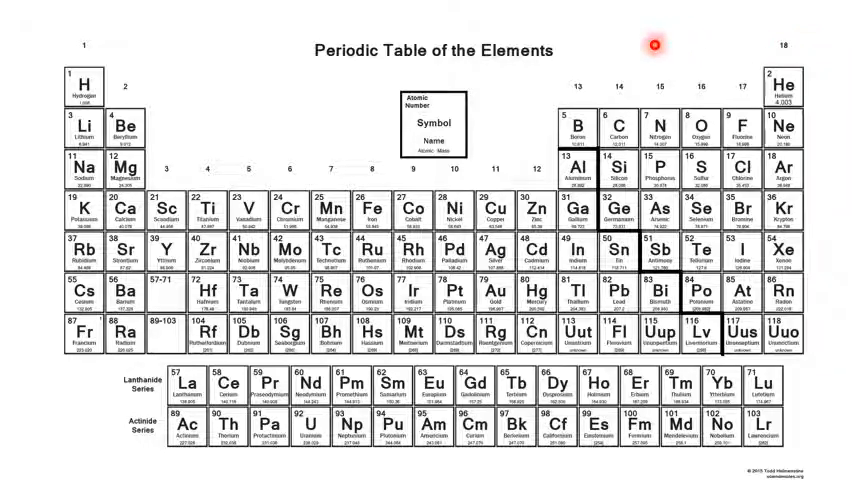
{"action": "mouse_move", "coordinate": [477, 94]}
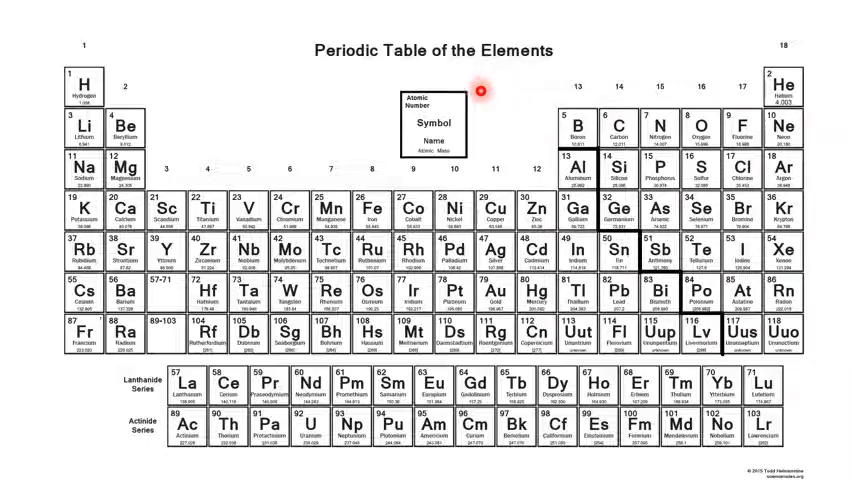
{"action": "mouse_move", "coordinate": [97, 52]}
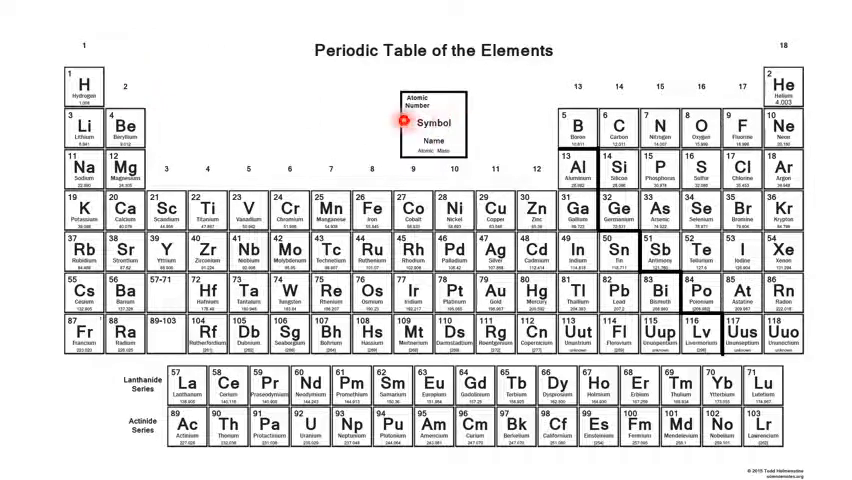
{"action": "mouse_move", "coordinate": [268, 80]}
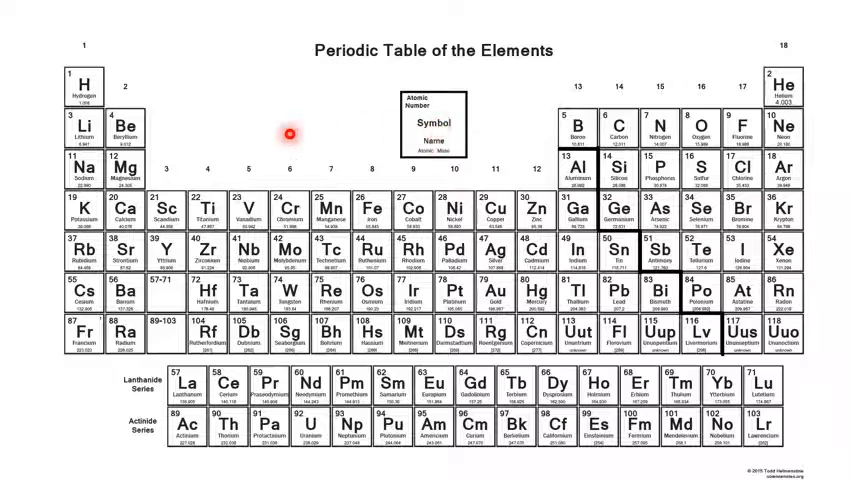
{"action": "mouse_move", "coordinate": [175, 115]}
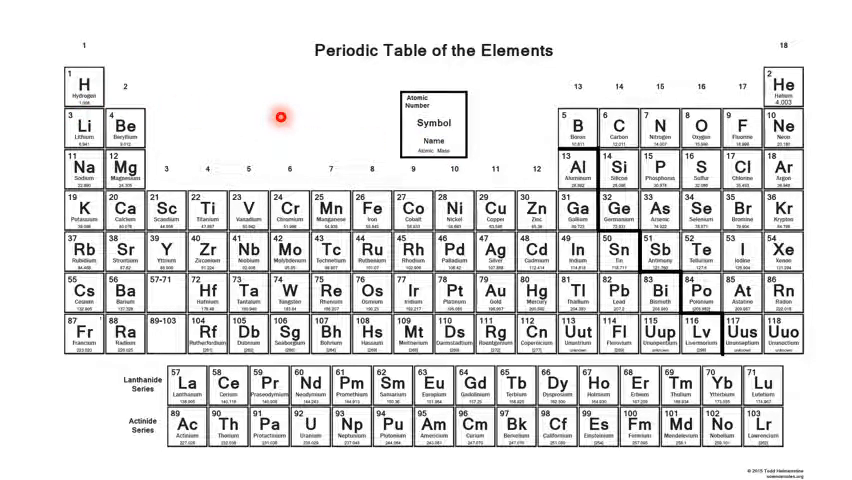
{"action": "mouse_move", "coordinate": [175, 128]}
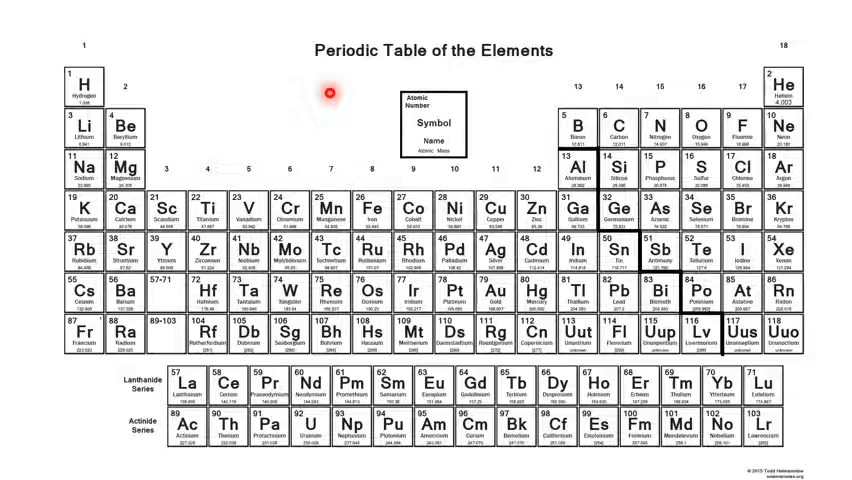
{"action": "mouse_move", "coordinate": [817, 437]}
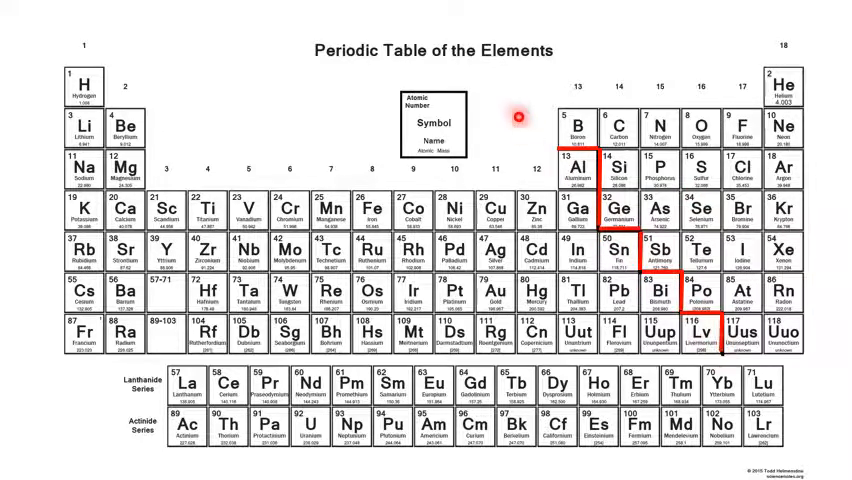
{"action": "mouse_move", "coordinate": [518, 117]}
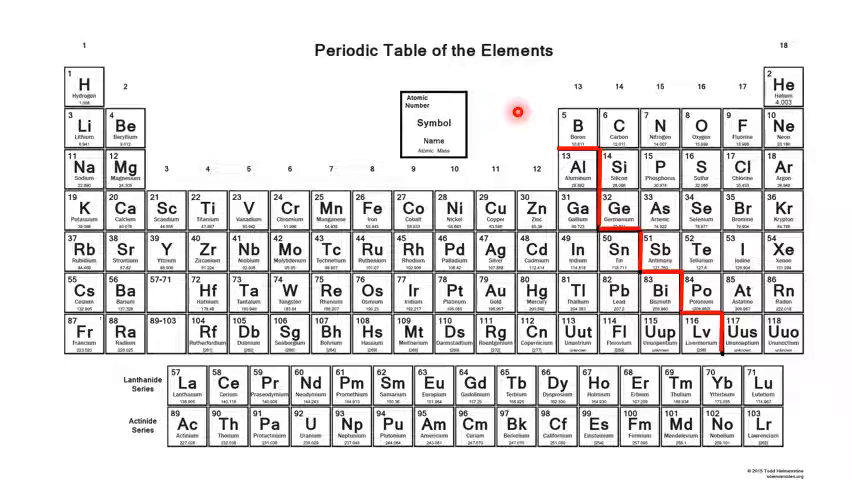
{"action": "mouse_move", "coordinate": [368, 208]}
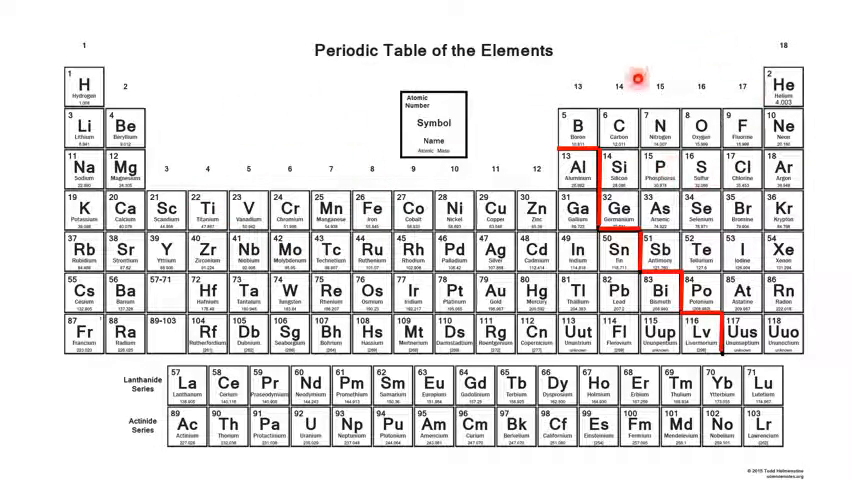
{"action": "mouse_move", "coordinate": [130, 80]}
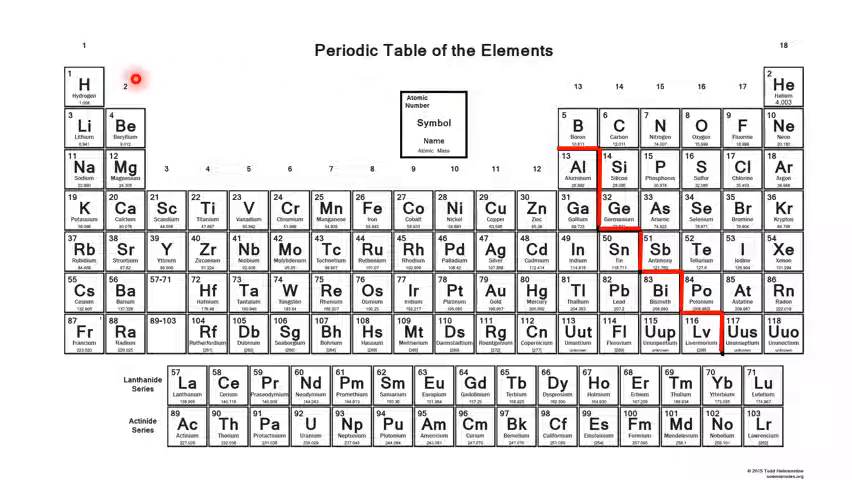
{"action": "mouse_move", "coordinate": [47, 74]}
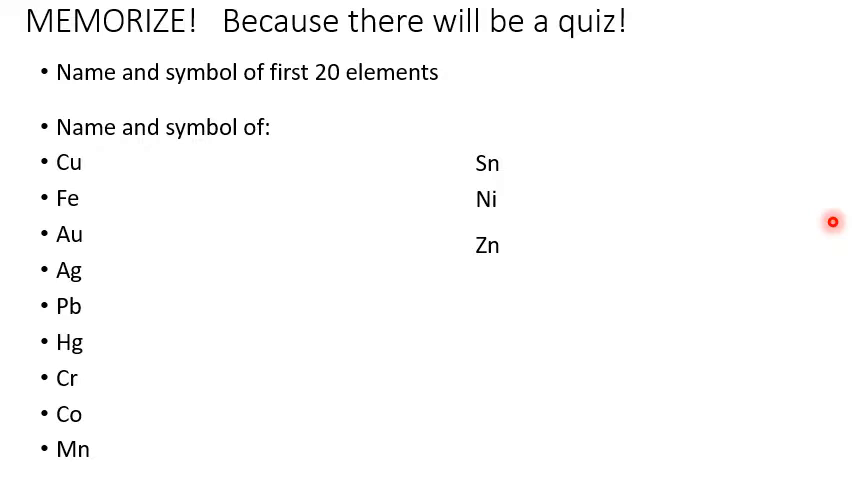
{"action": "mouse_move", "coordinate": [743, 132]}
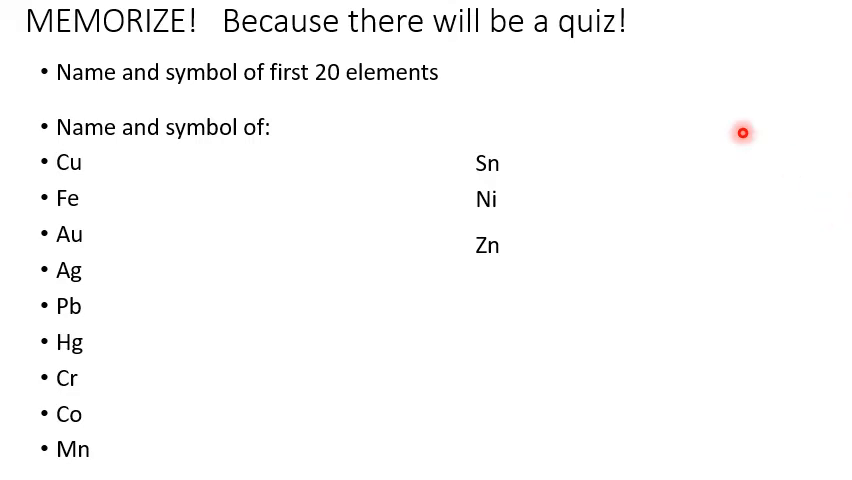